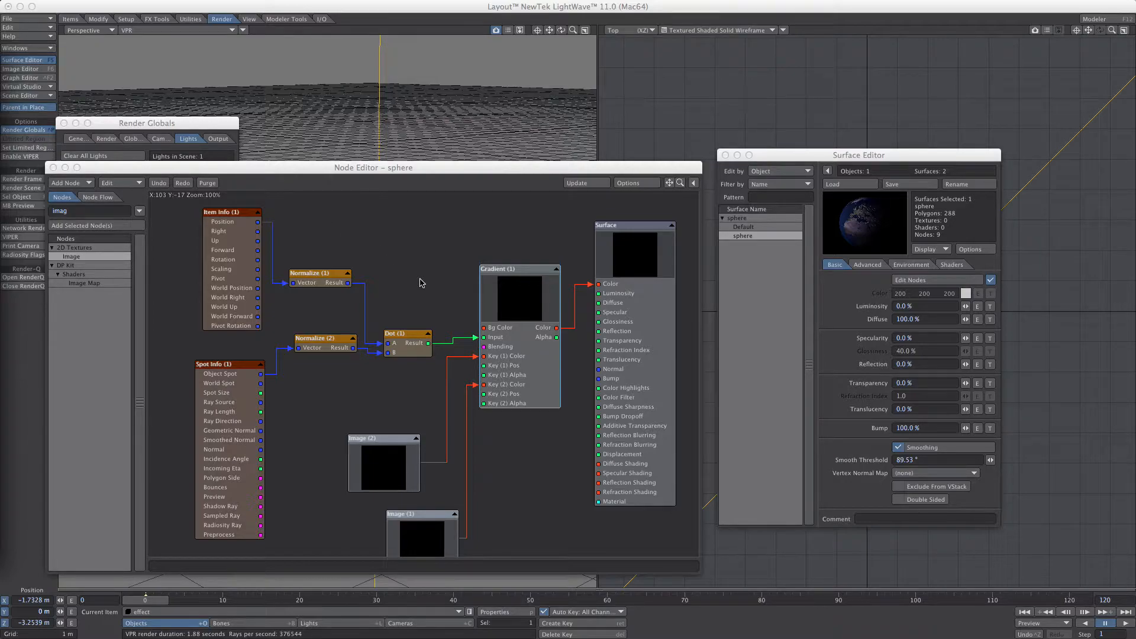
mouse_move(544, 173)
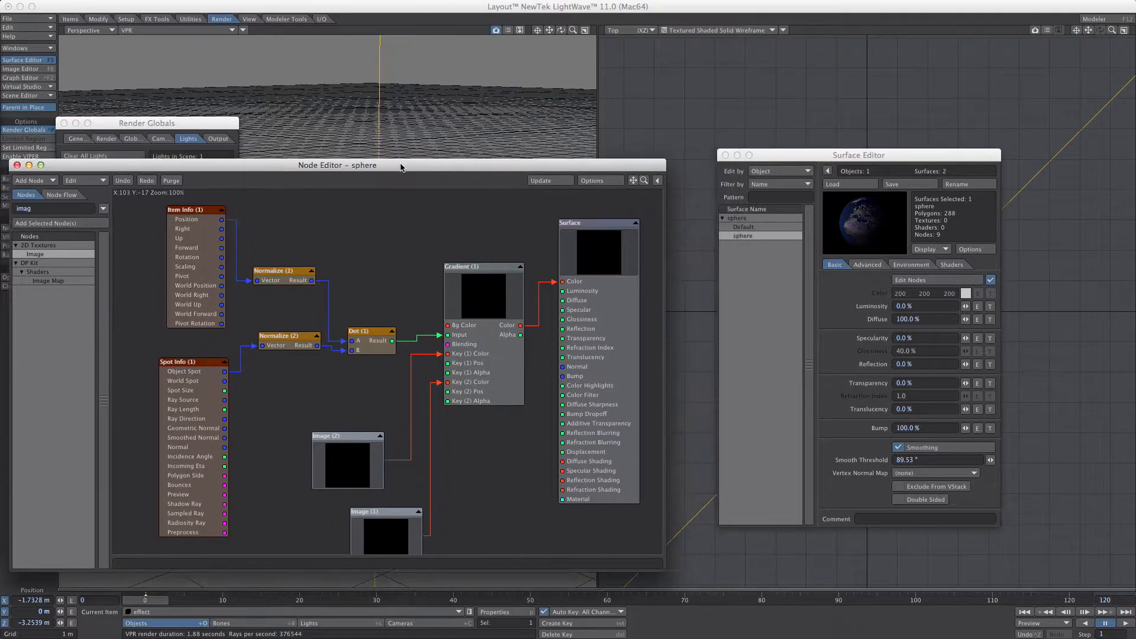
Close the Node Editor and Surface Editor so the VPR viewports show the textured Earth sphere
left_click_drag(338, 166, 380, 171)
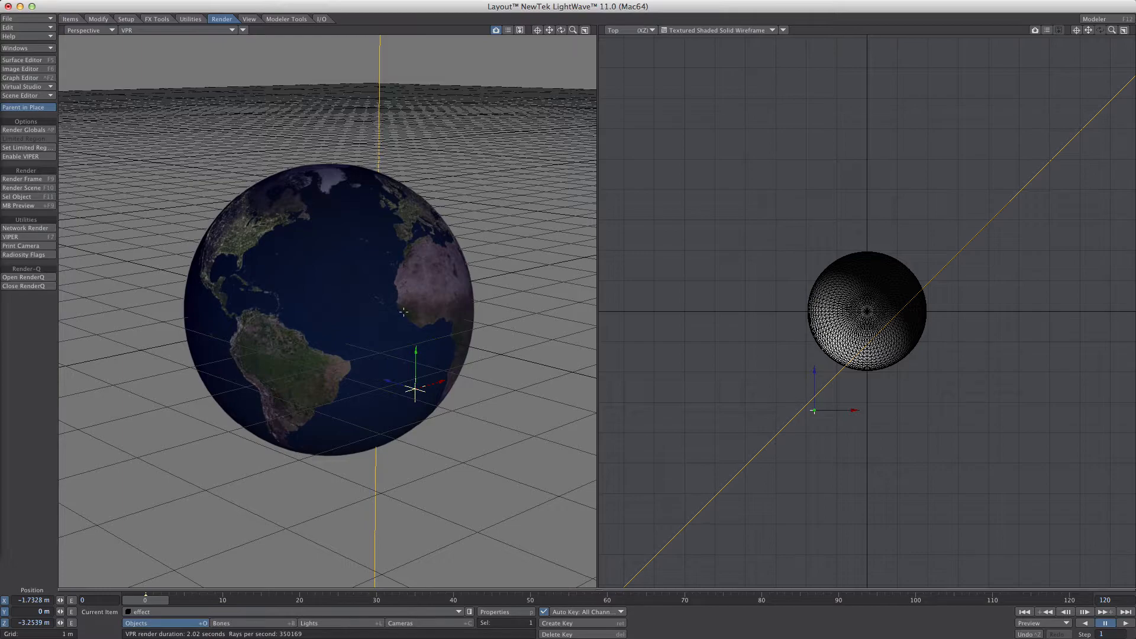
mouse_move(175, 234)
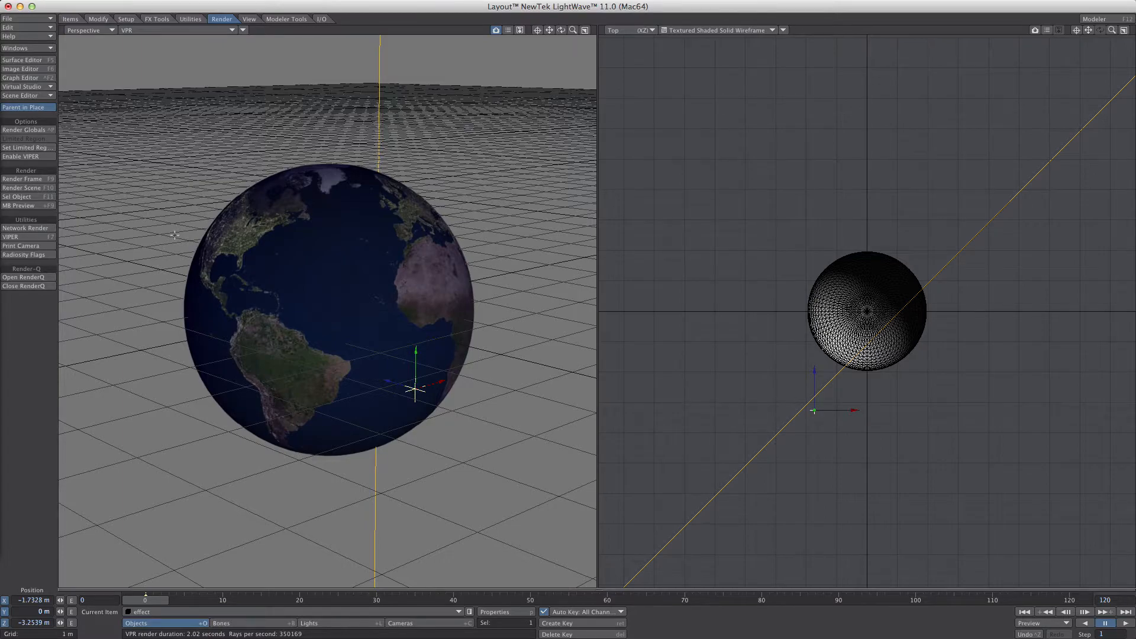
mouse_move(665, 414)
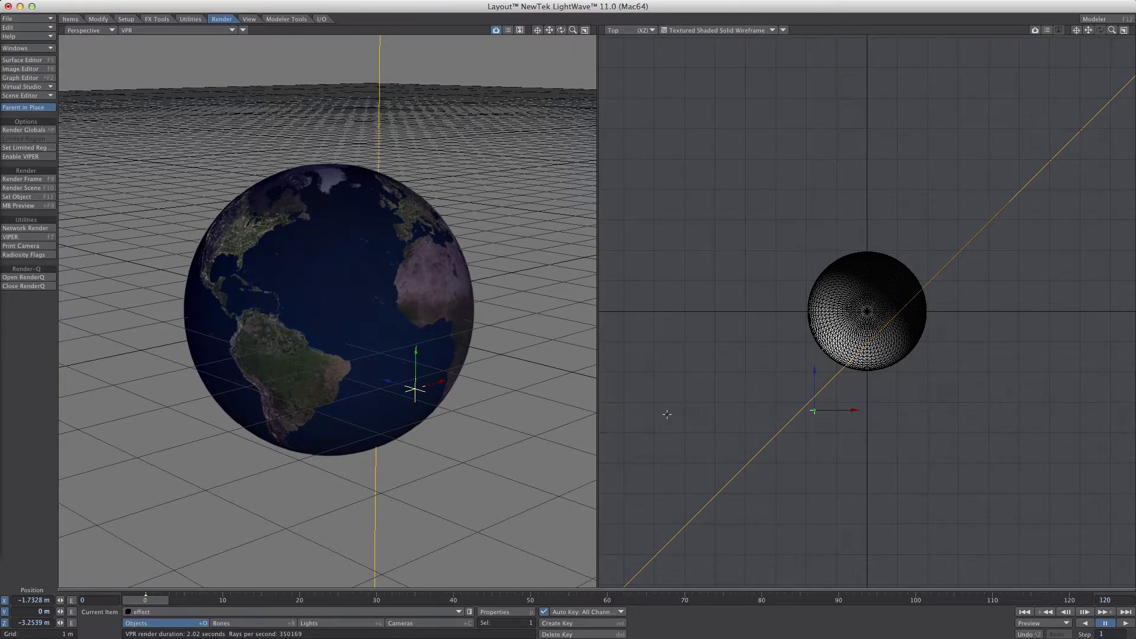
mouse_move(921, 489)
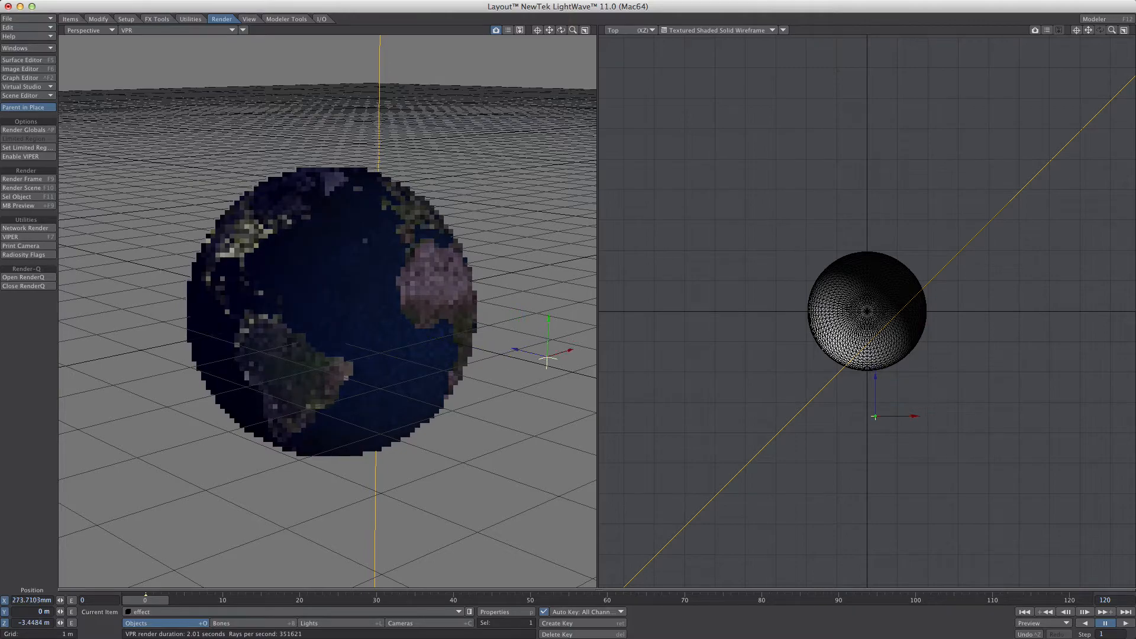
Reopen the sphere's surface node network after moving the effect null
left_click(24, 130)
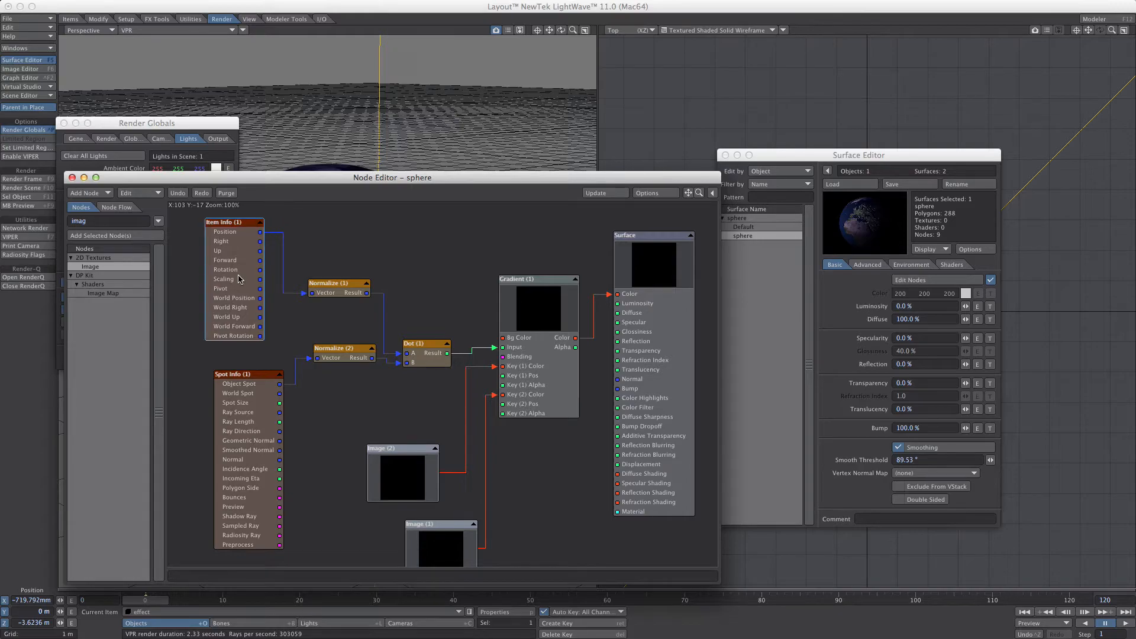
double_click(234, 221)
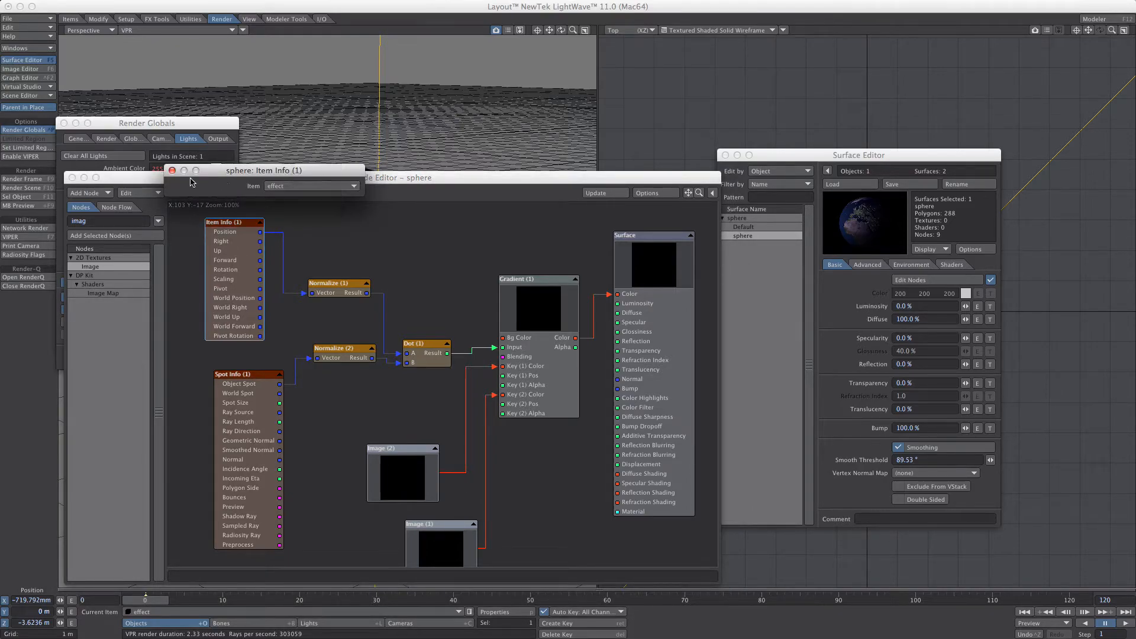
left_click(173, 171)
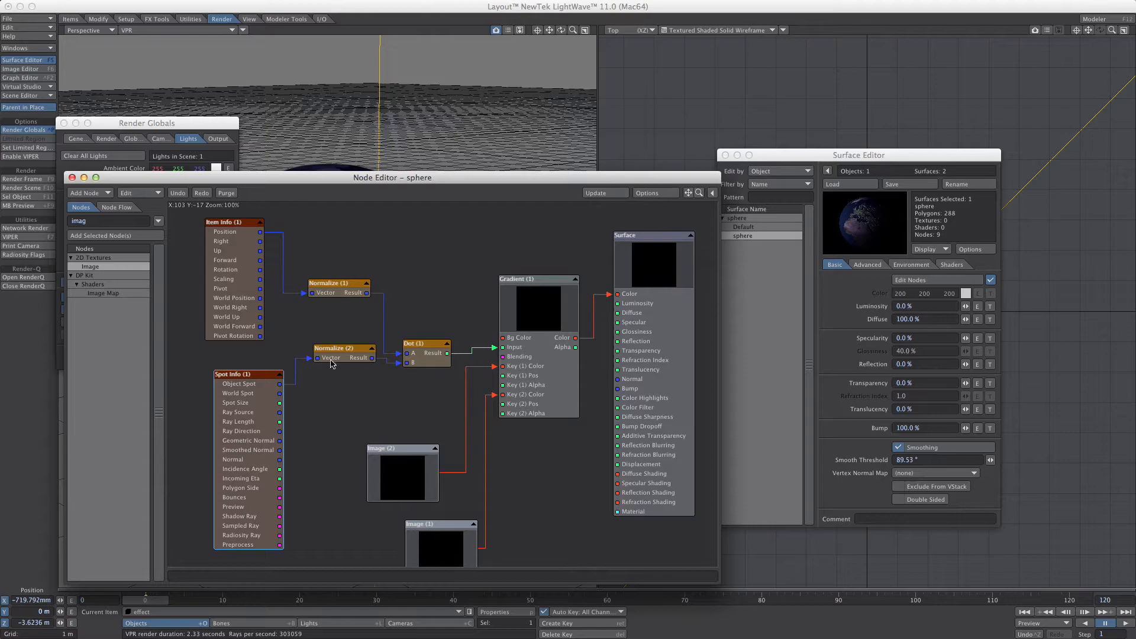
mouse_move(344, 330)
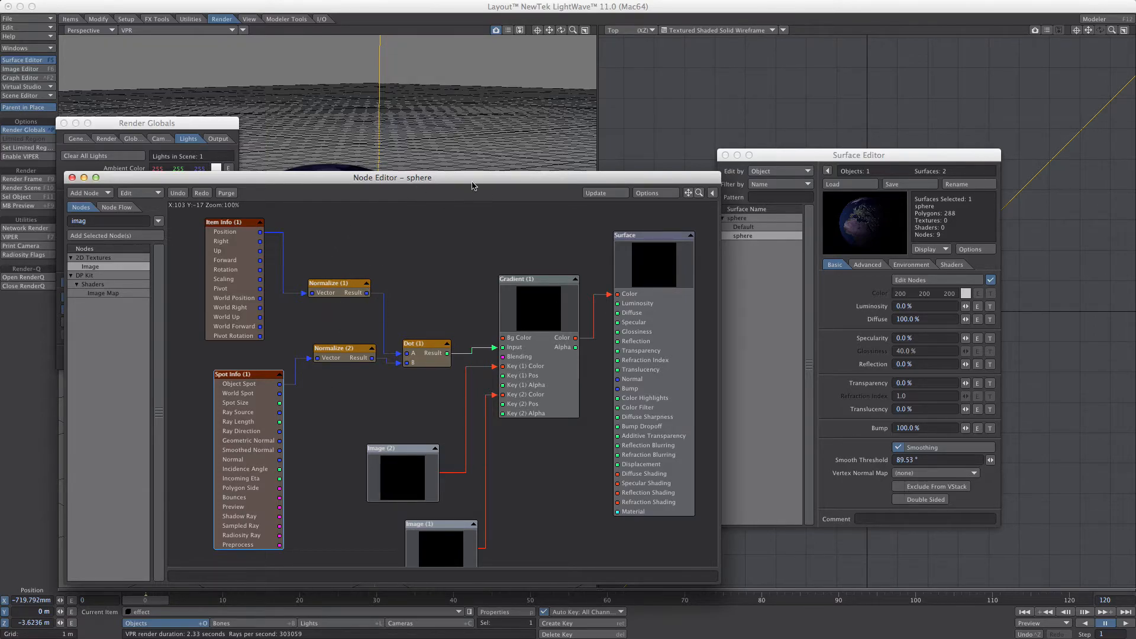
mouse_move(419, 191)
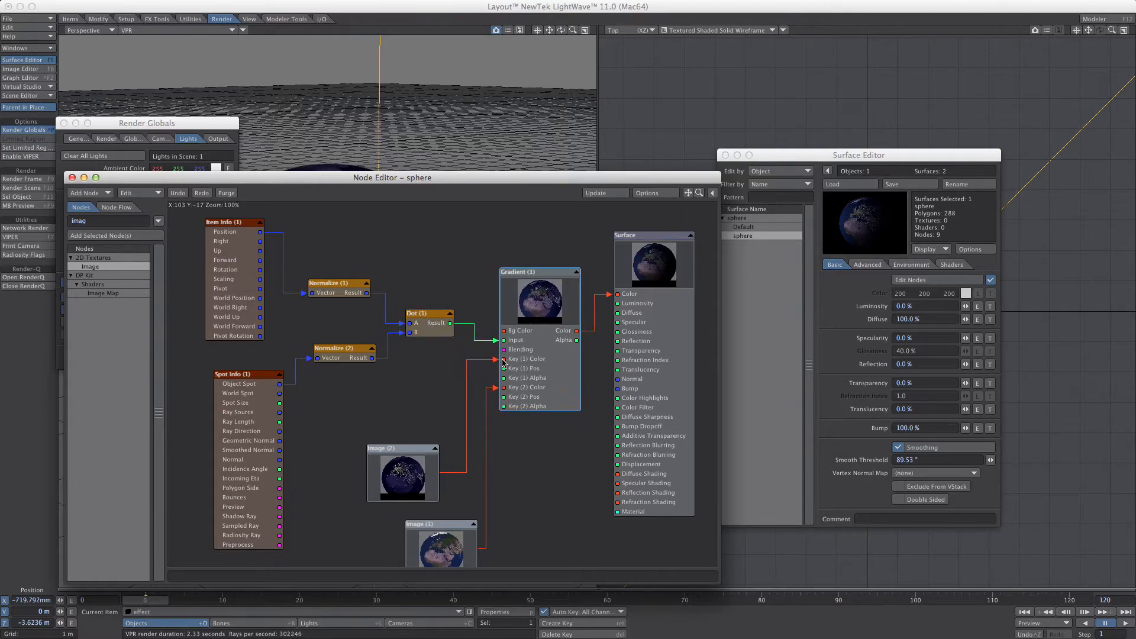
mouse_move(532, 367)
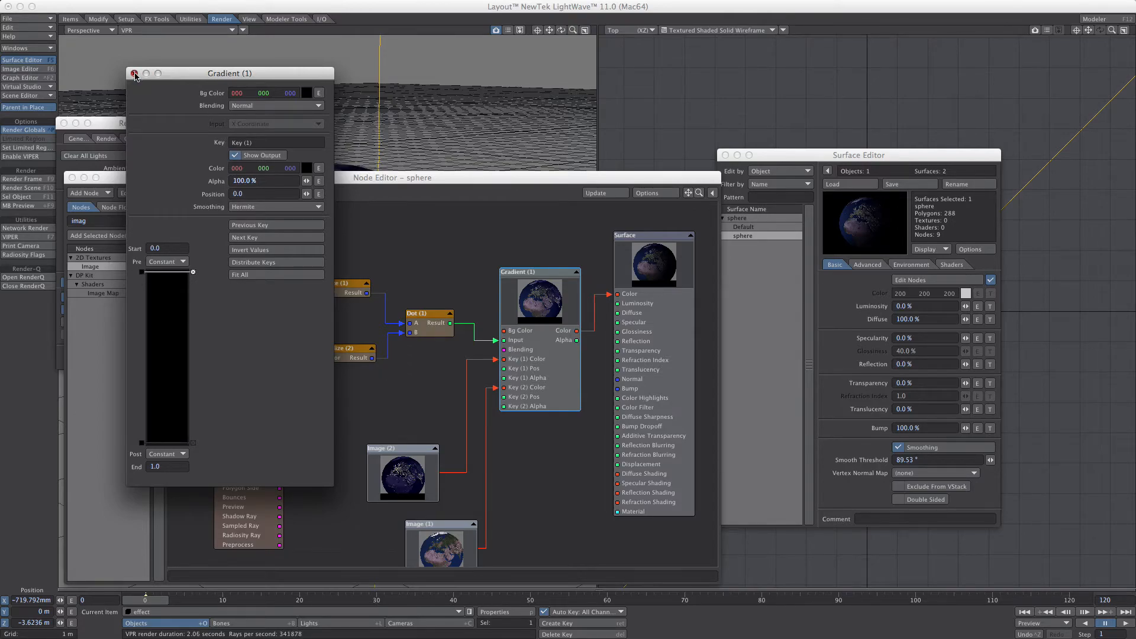
Close the Gradient node's settings after reviewing its day/night keys
left_click(134, 74)
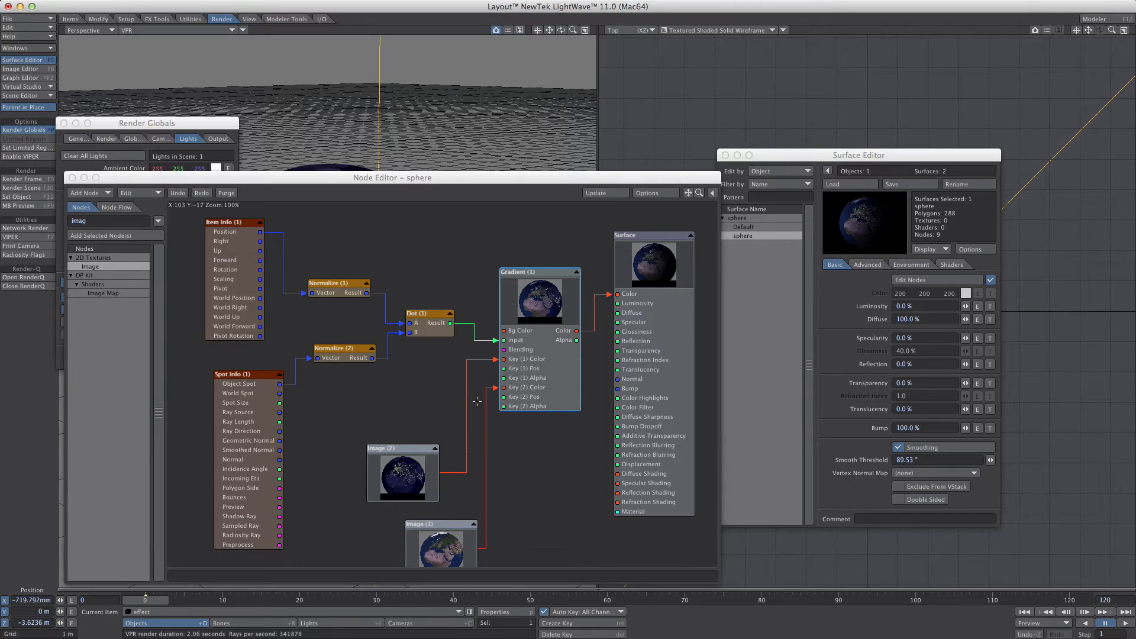
mouse_move(583, 322)
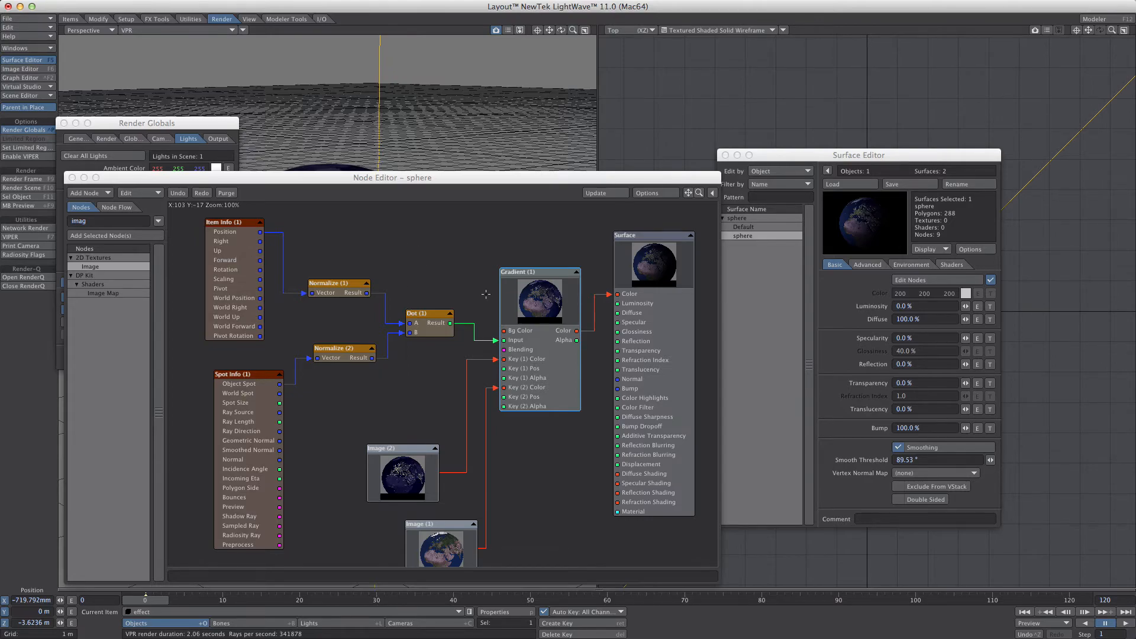
double_click(402, 470)
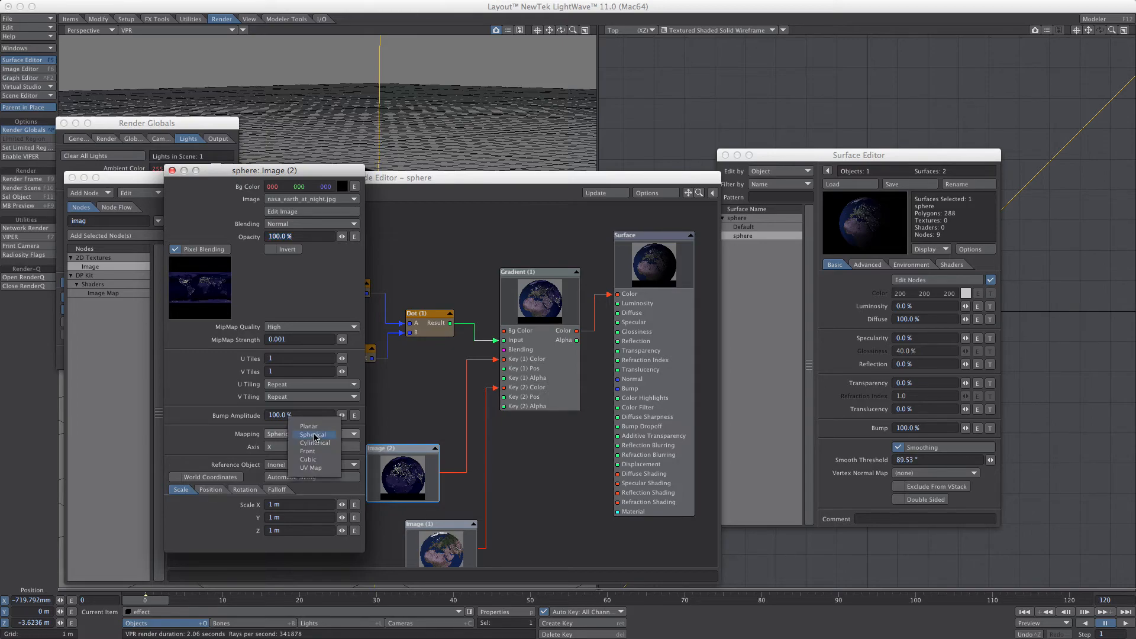
left_click(311, 435)
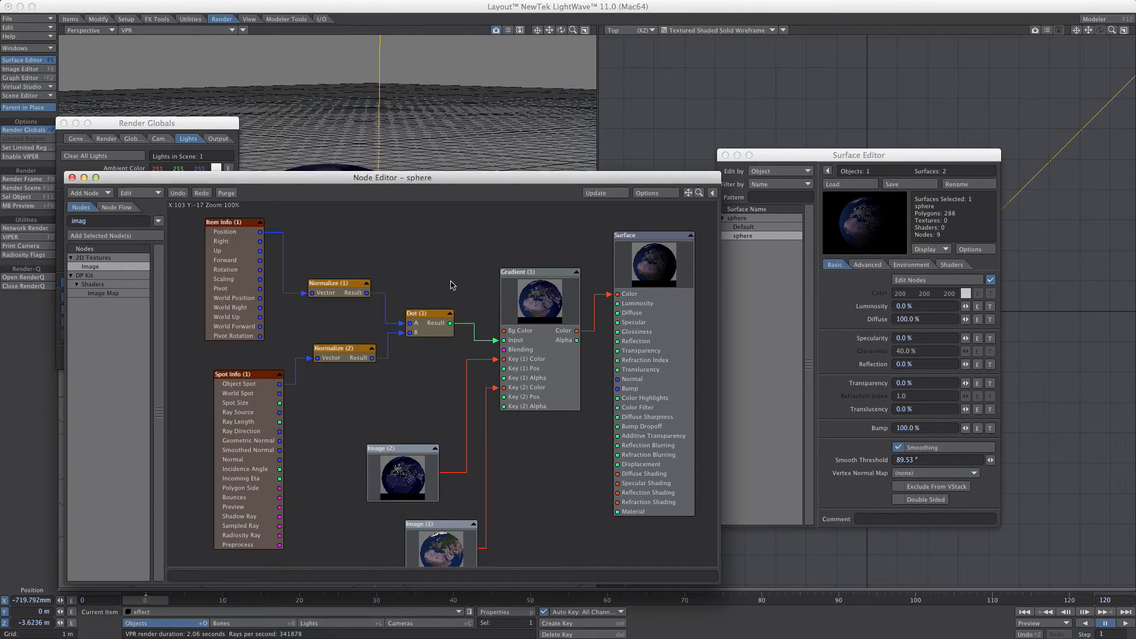
mouse_move(437, 269)
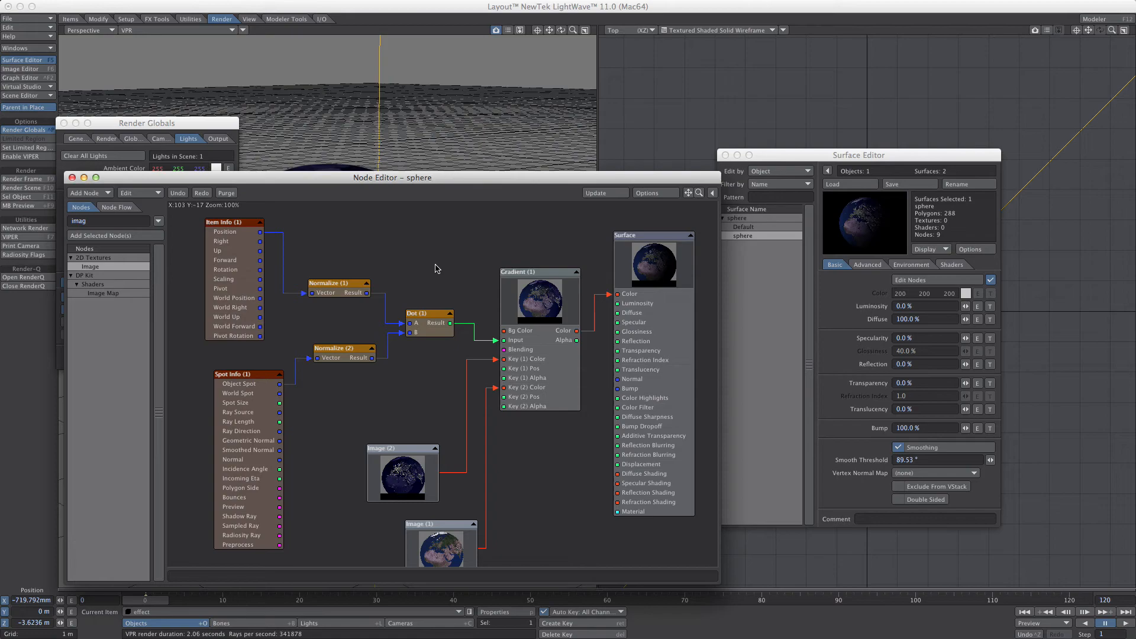